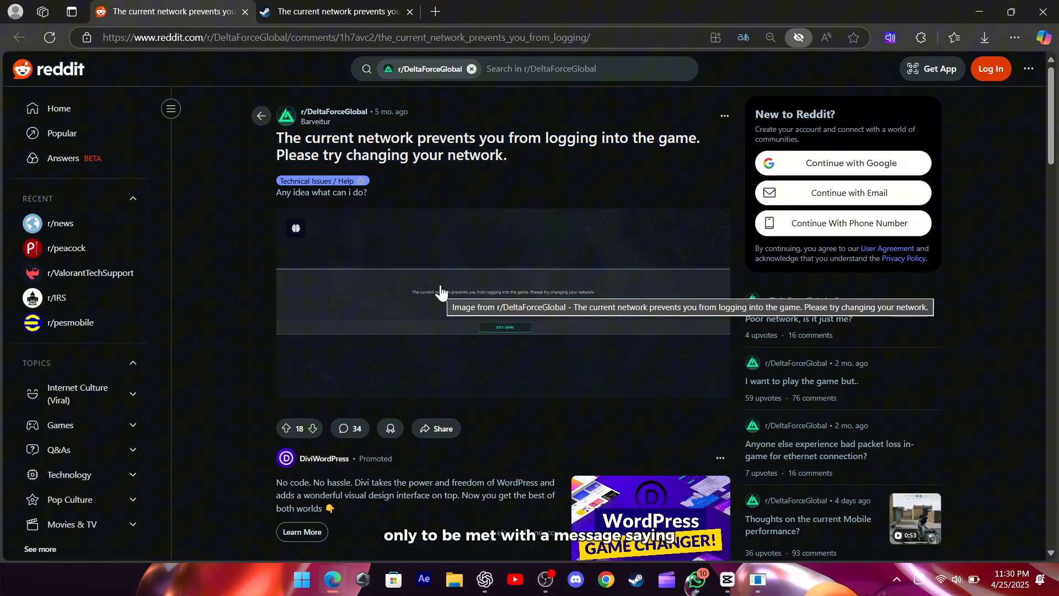
mouse_move(225, 288)
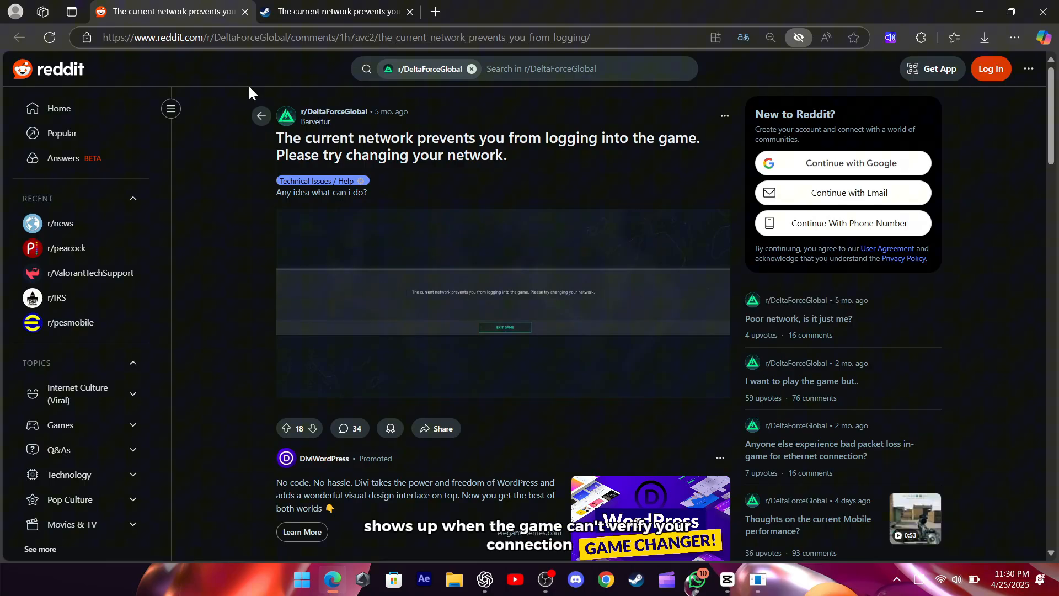
- Switch between the Reddit Delta Force thread and the Steam Community discussion recommending verifying file integrity
left_click(335, 11)
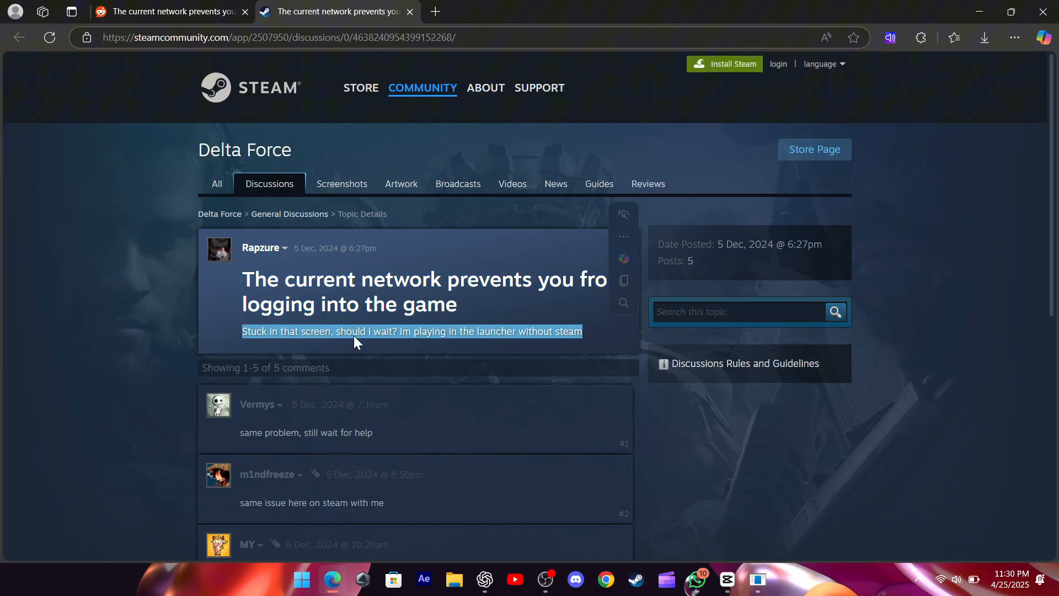
left_click(168, 11)
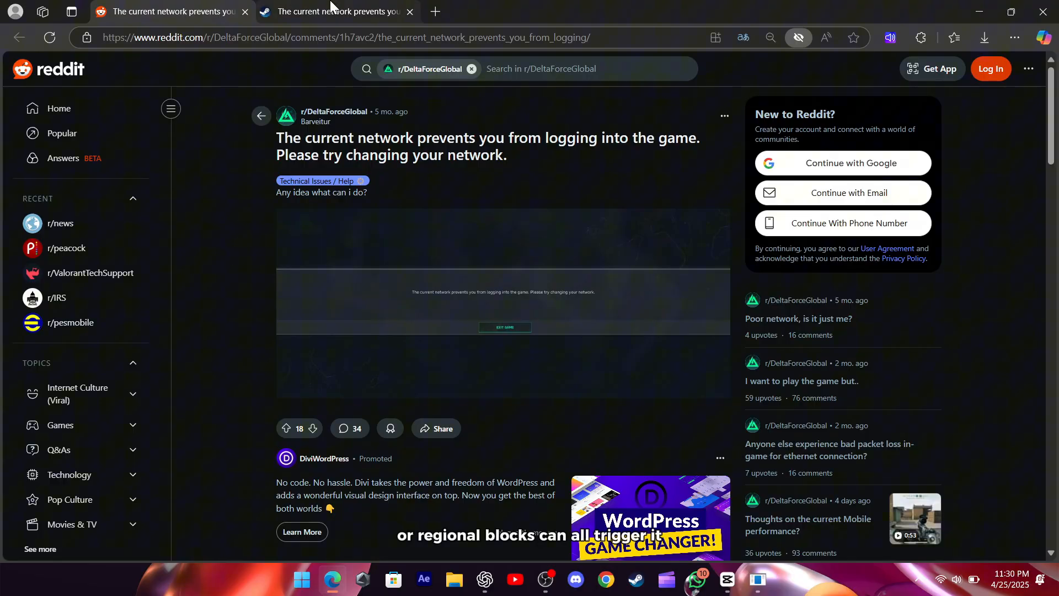
left_click(338, 11)
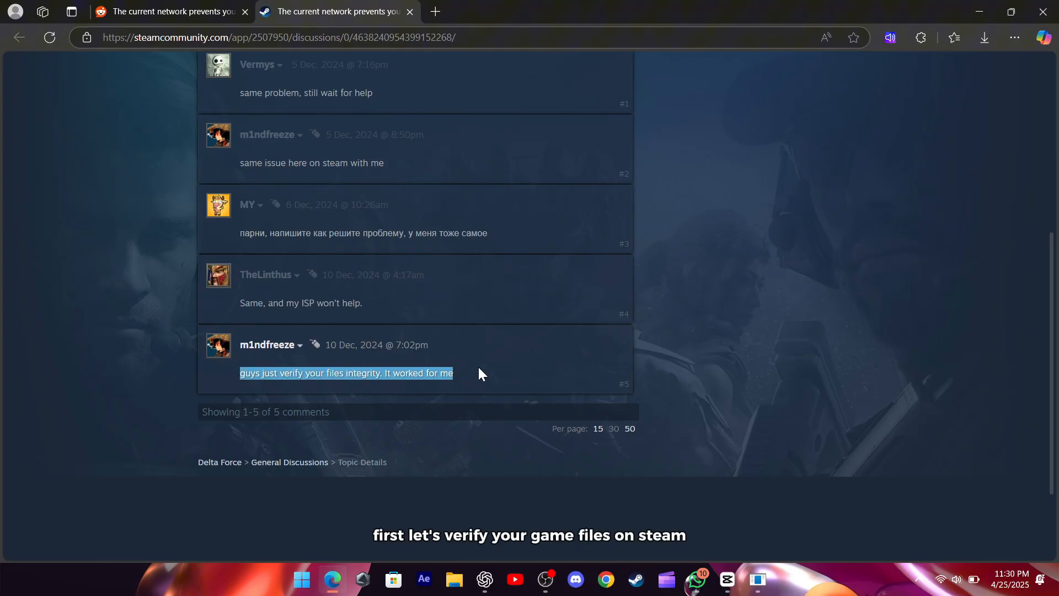
- Bring up the Steam library and show Stumble Guys' Installed Files page with the Verify Integrity option
left_click(633, 579)
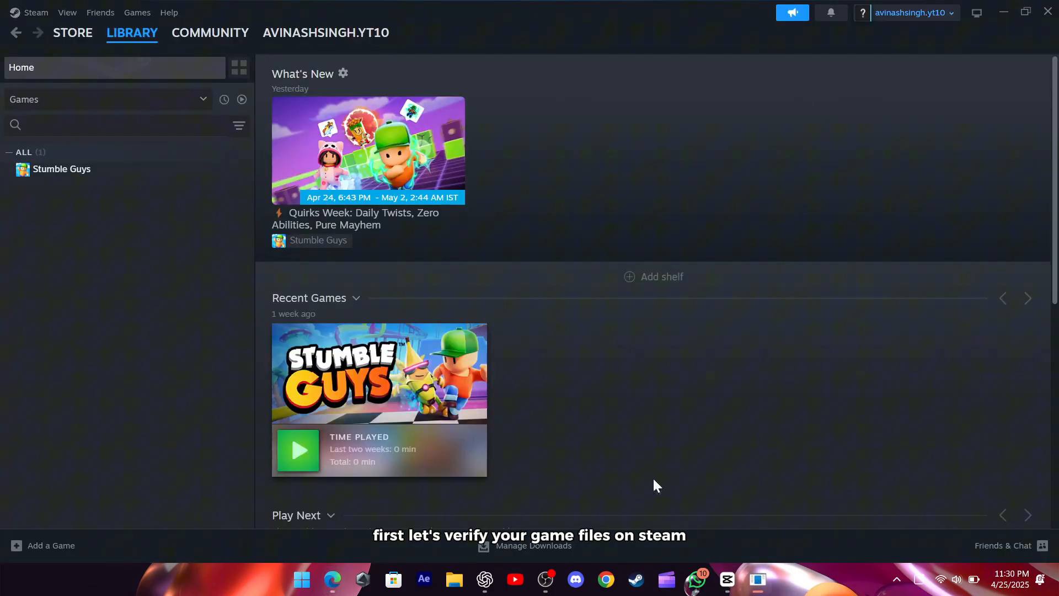
left_click(131, 32)
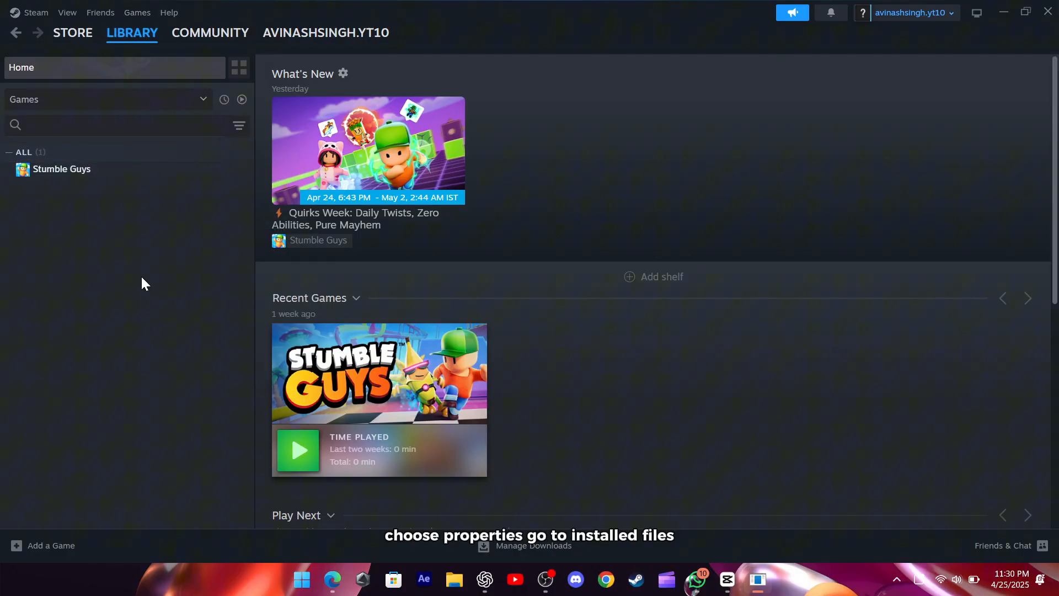
left_click(286, 191)
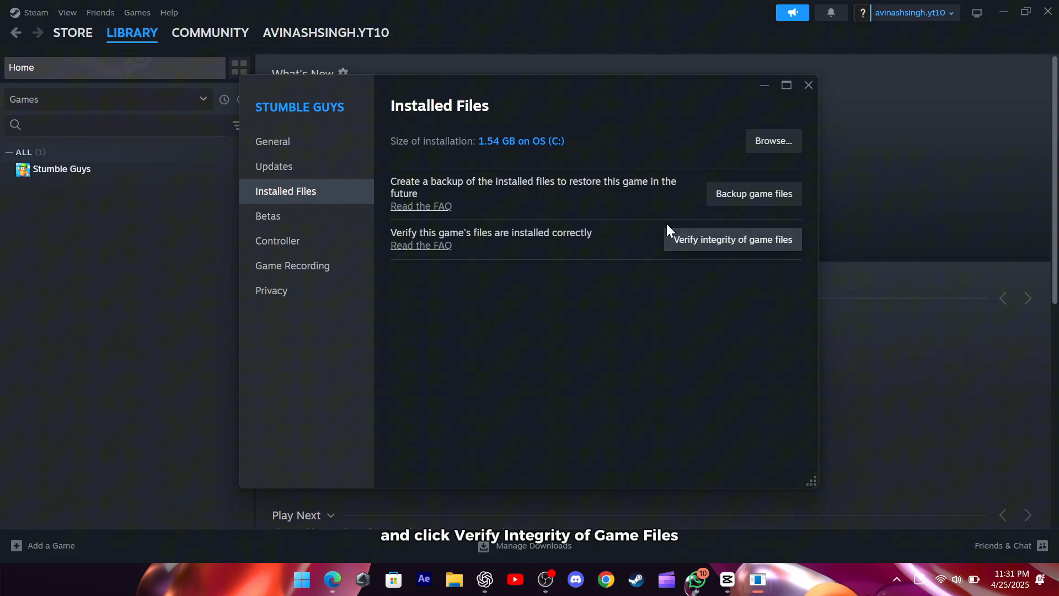
mouse_move(642, 255)
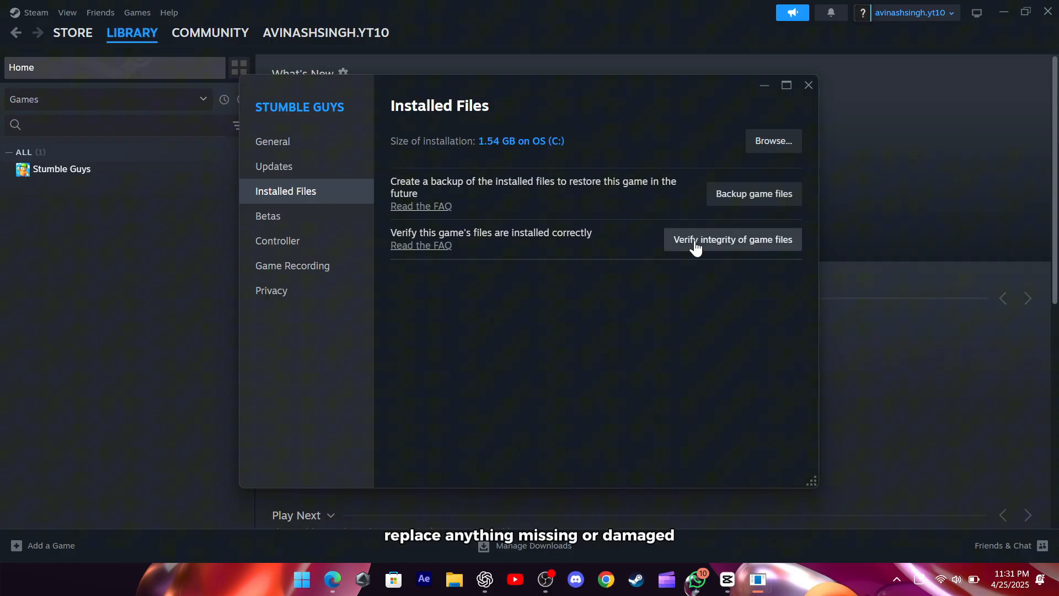
mouse_move(622, 253)
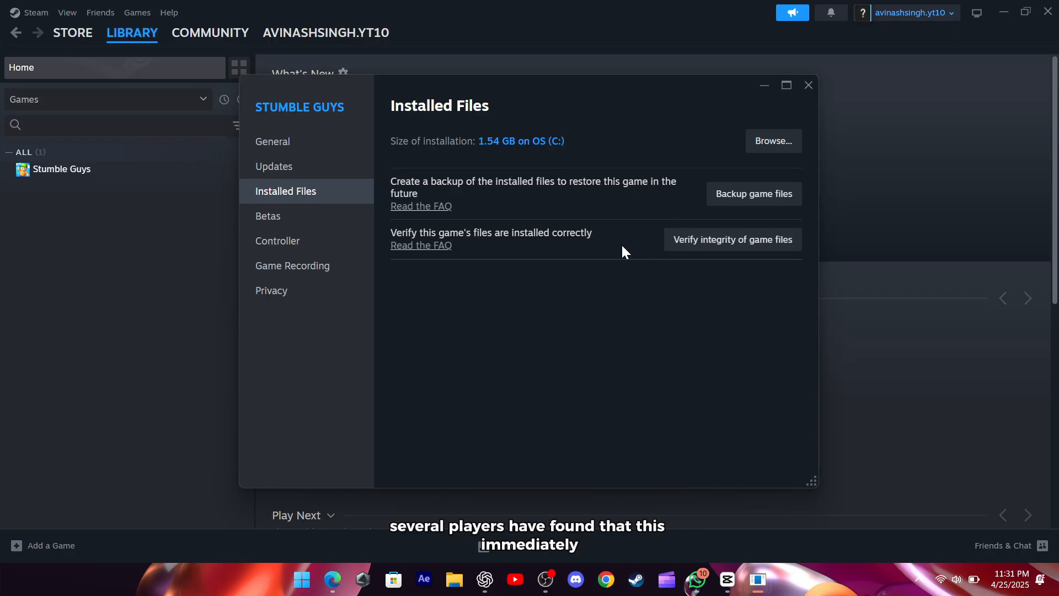
- Return to Edge from the taskbar and go back to the Reddit Delta Force thread
left_click(332, 579)
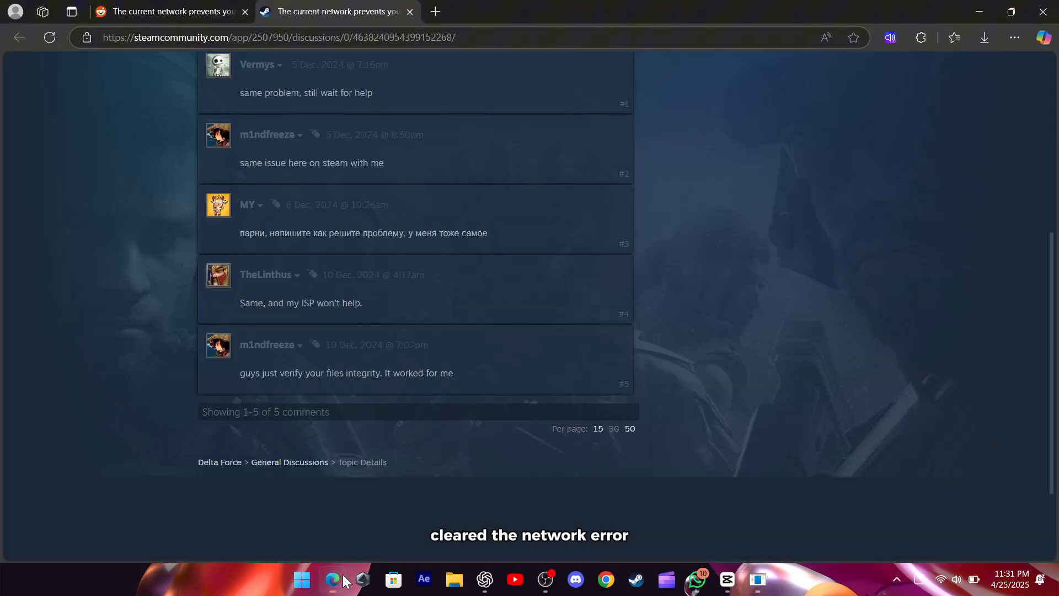
mouse_move(114, 297)
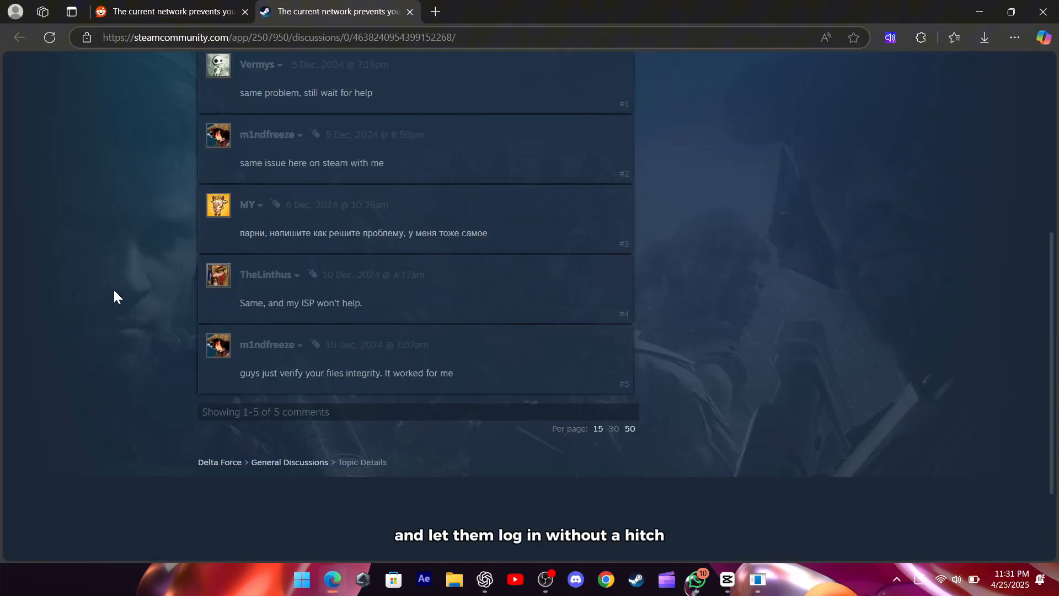
left_click(169, 11)
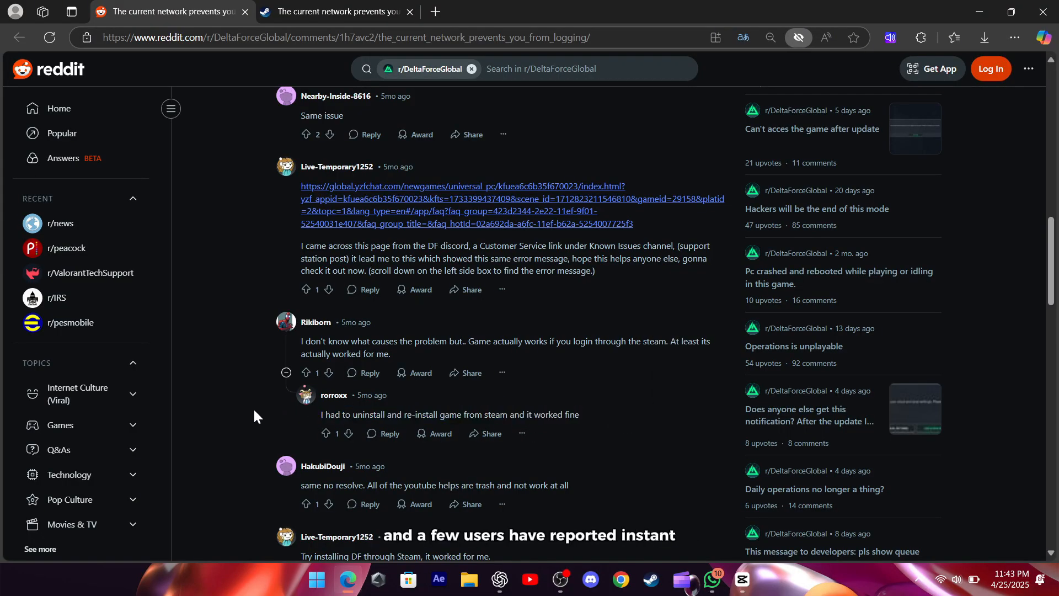
- Highlight the replies about installing DF through Steam and the non-Garena Delta Force version
scroll("down", 3)
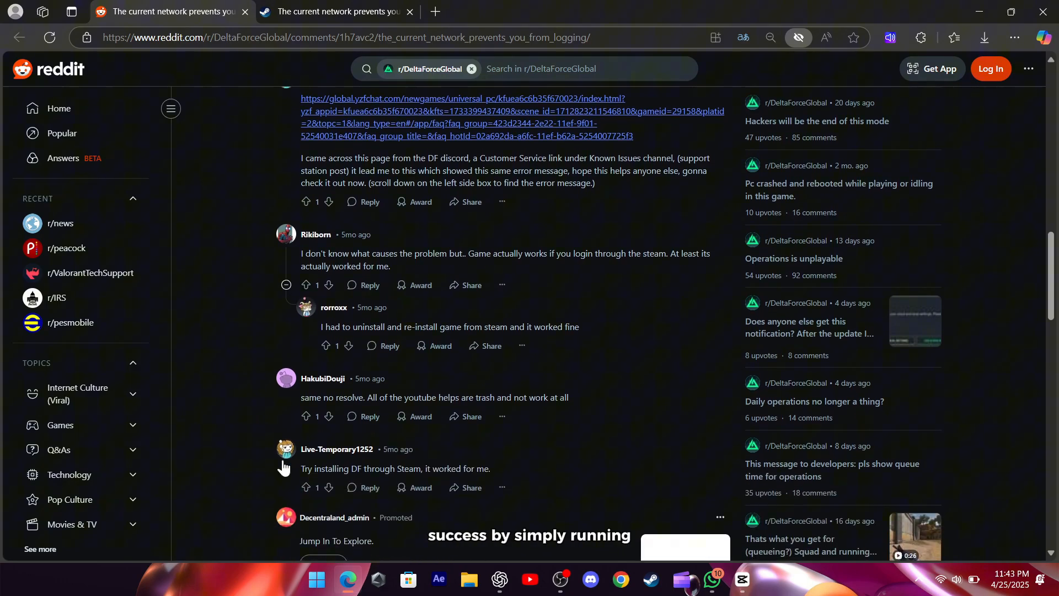
triple_click(395, 468)
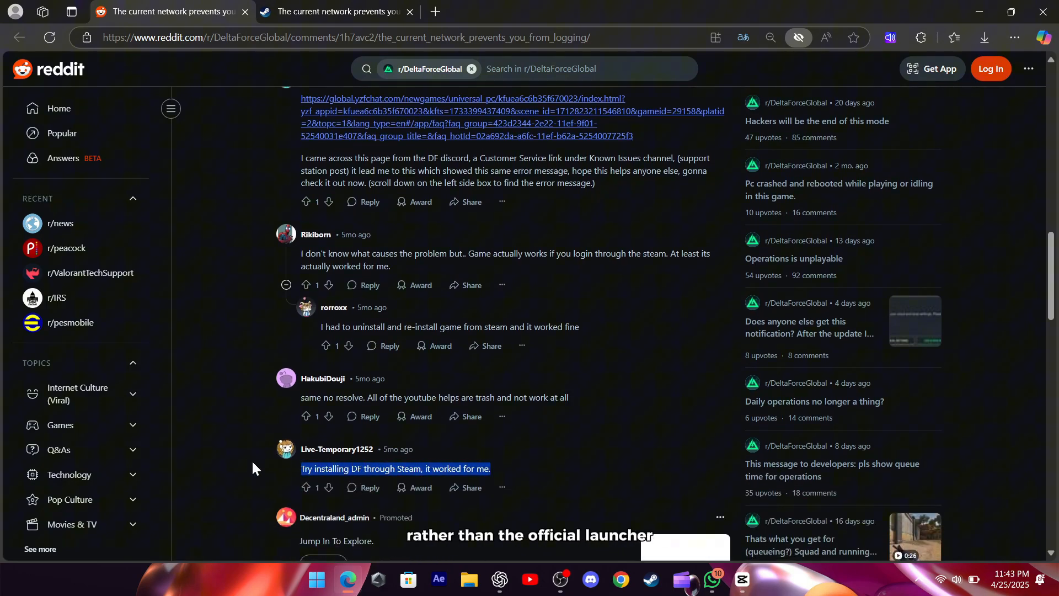
scroll("down", 3)
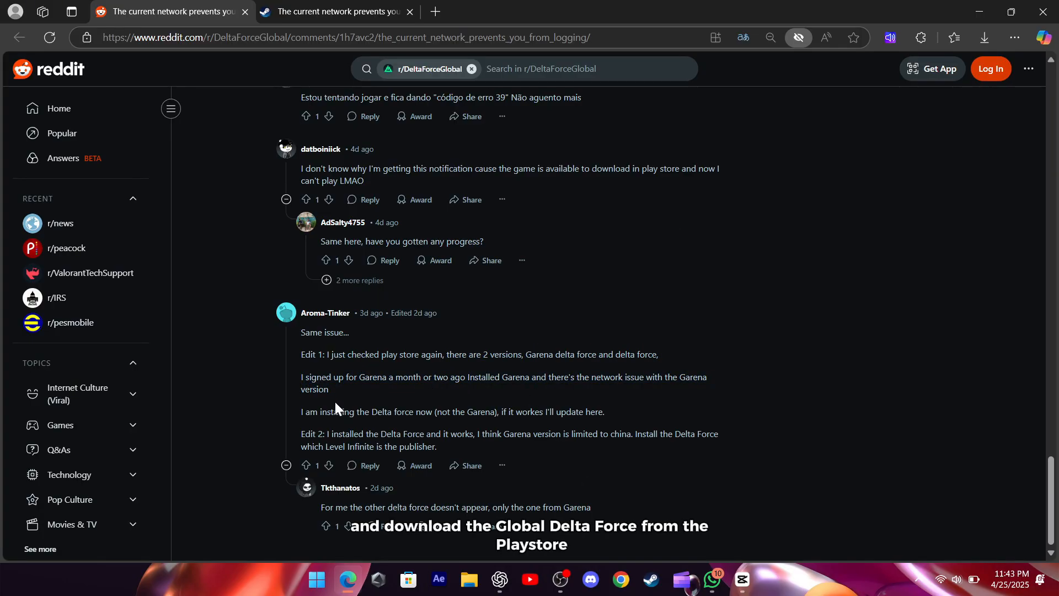
triple_click(453, 411)
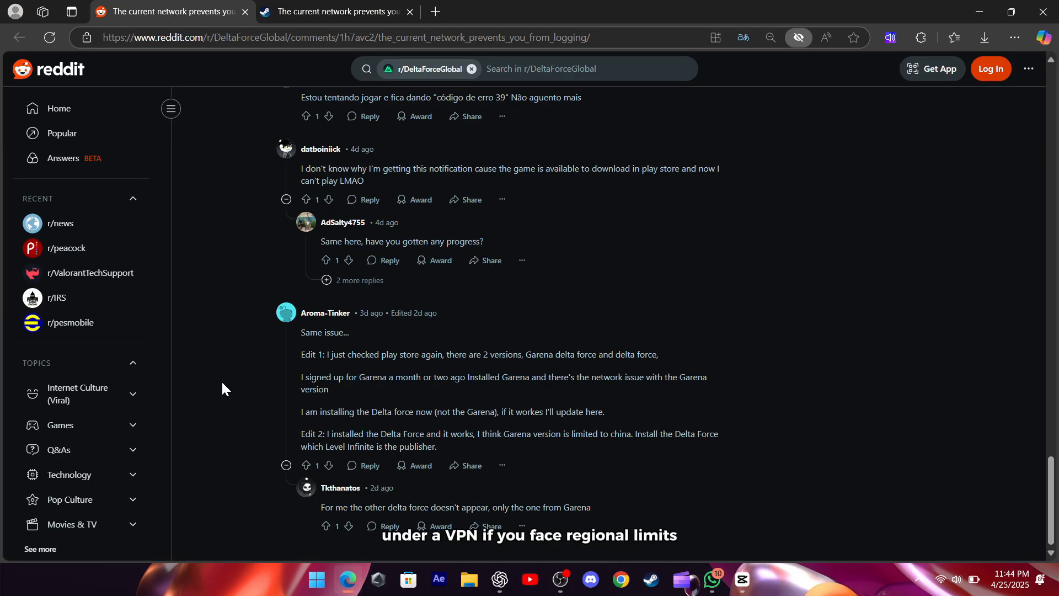
- Review the VPN-and-firewall-whitelist replies, clear the selection, and return to the Steam reinstall comments
scroll("up", 3)
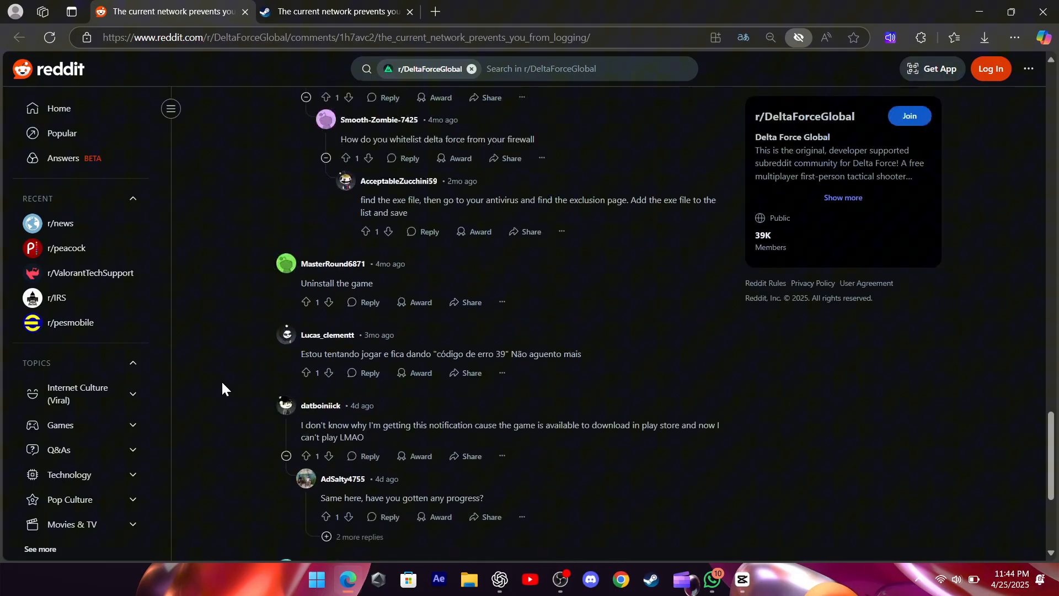
scroll("up", 3)
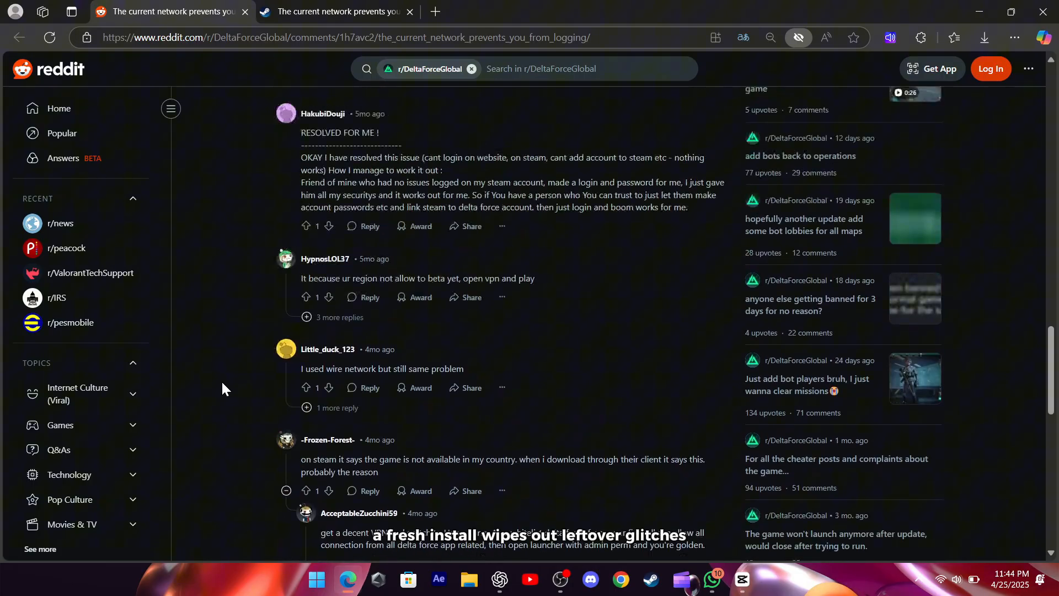
scroll("down", 3)
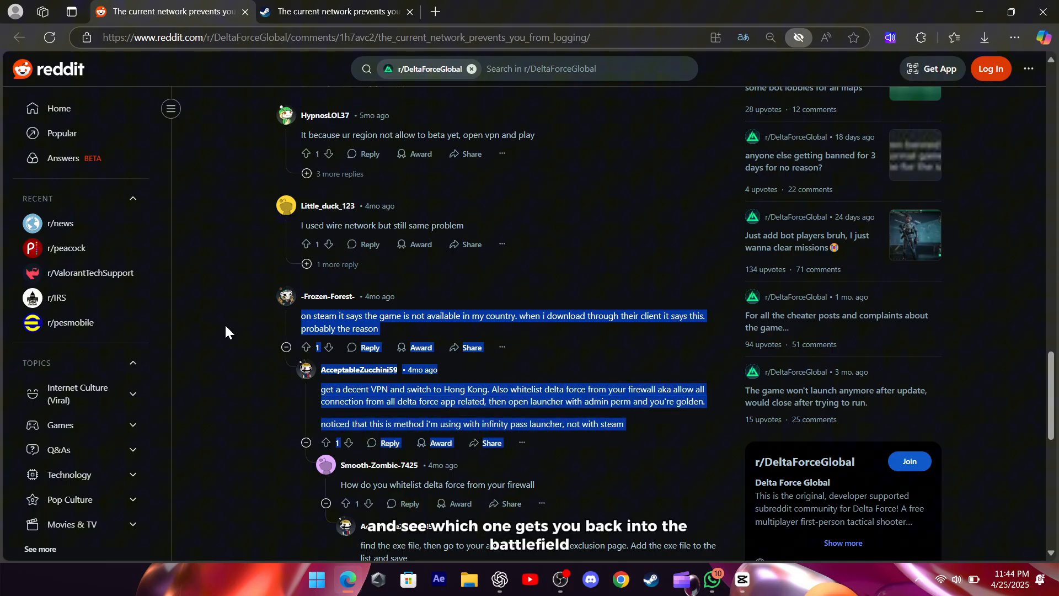
left_click(209, 328)
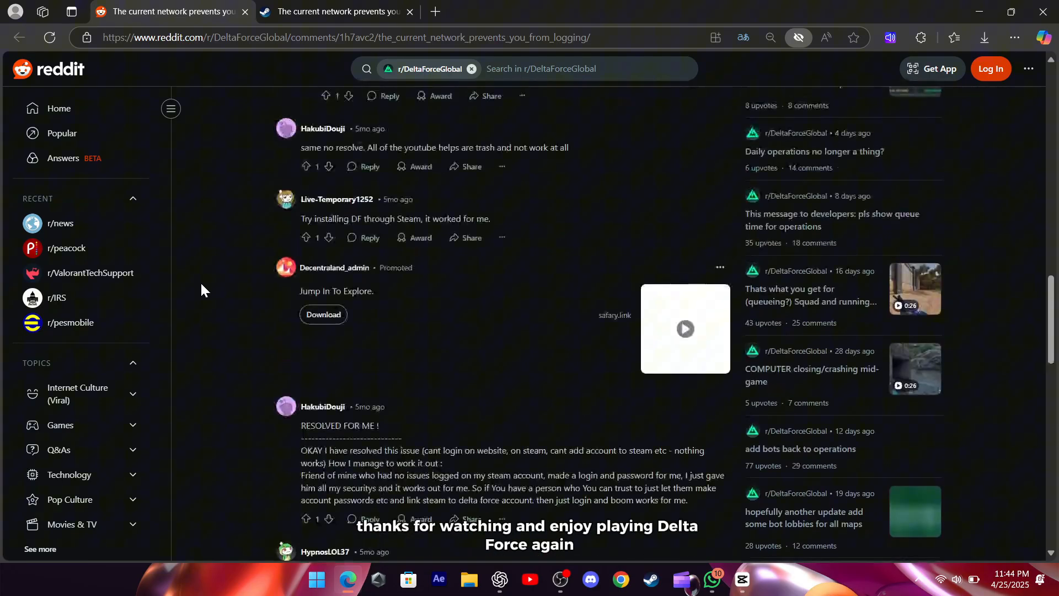
scroll("up", 3)
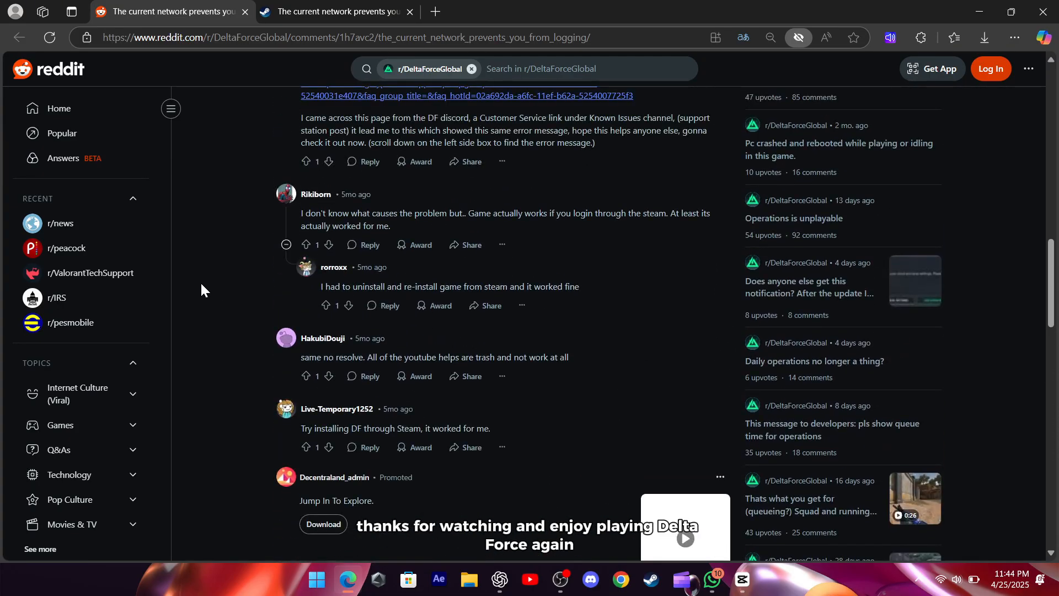